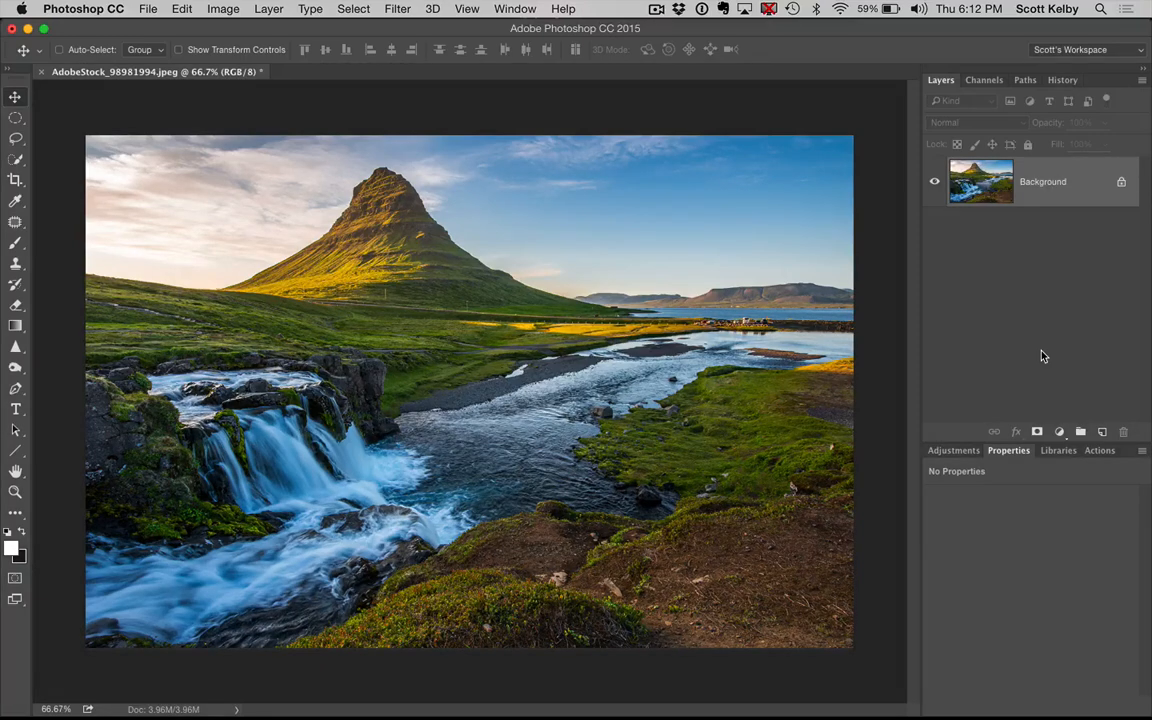
pyautogui.moveTo(978, 344)
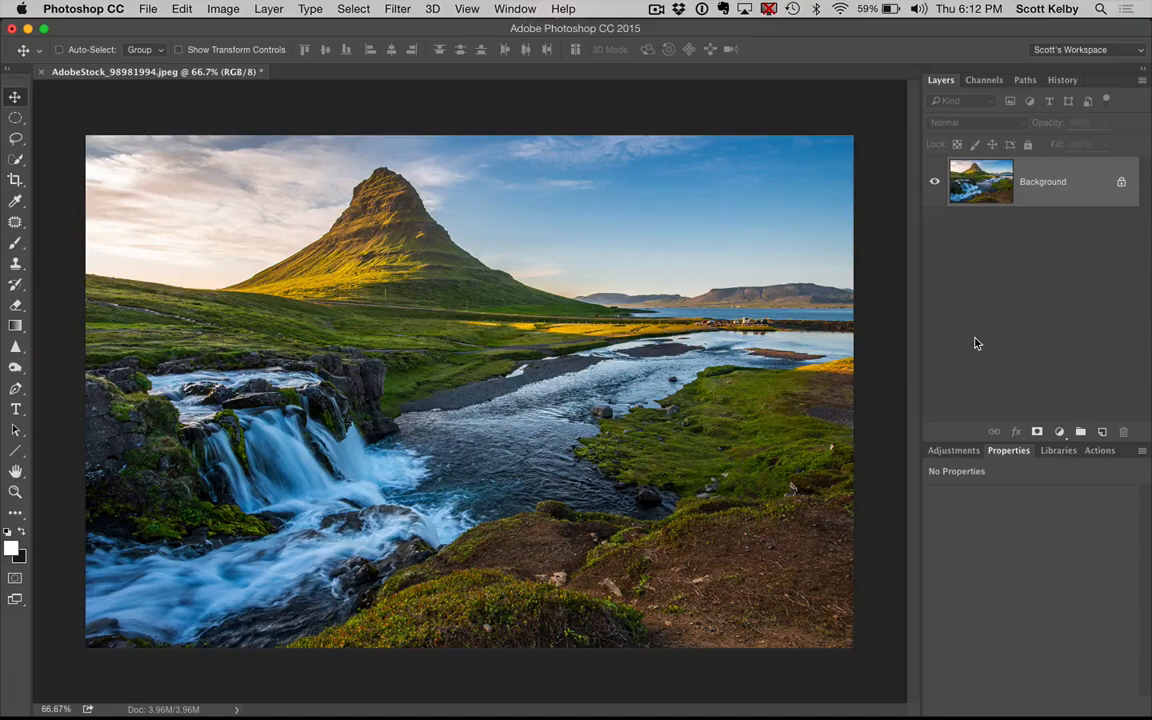
# Bring up the Oil Paint filter on the landscape photo via Filter > Stylize.
pyautogui.click(396, 8)
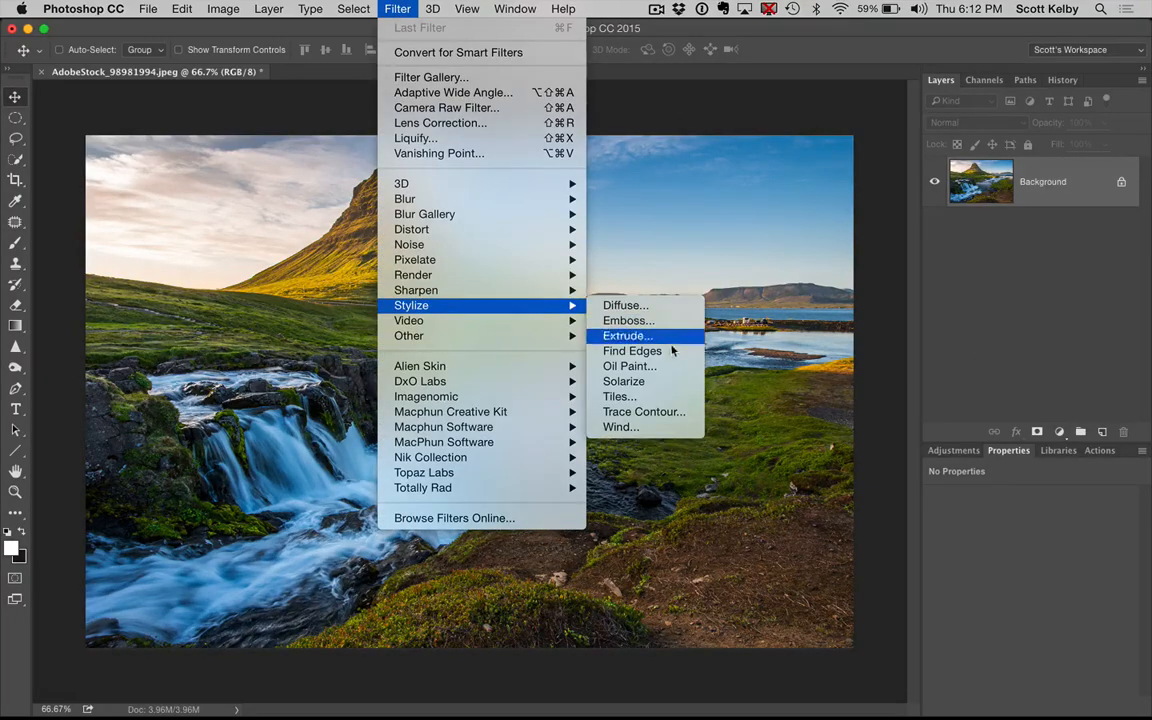
pyautogui.moveTo(628, 366)
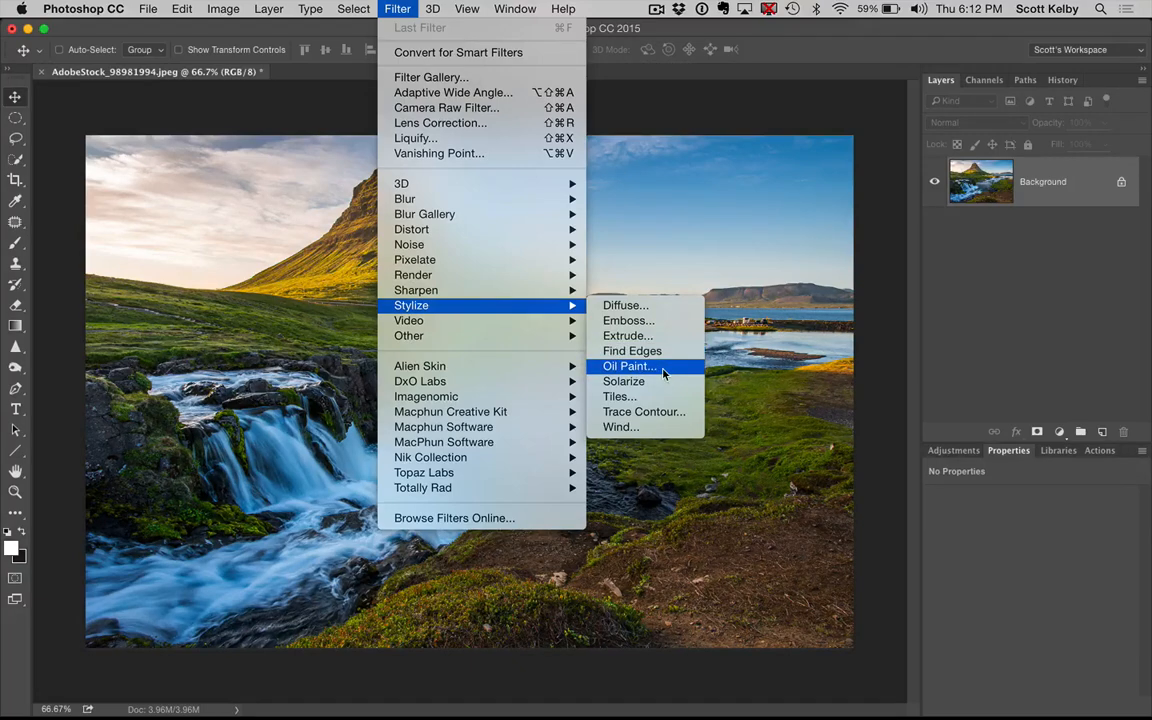
pyautogui.moveTo(680, 376)
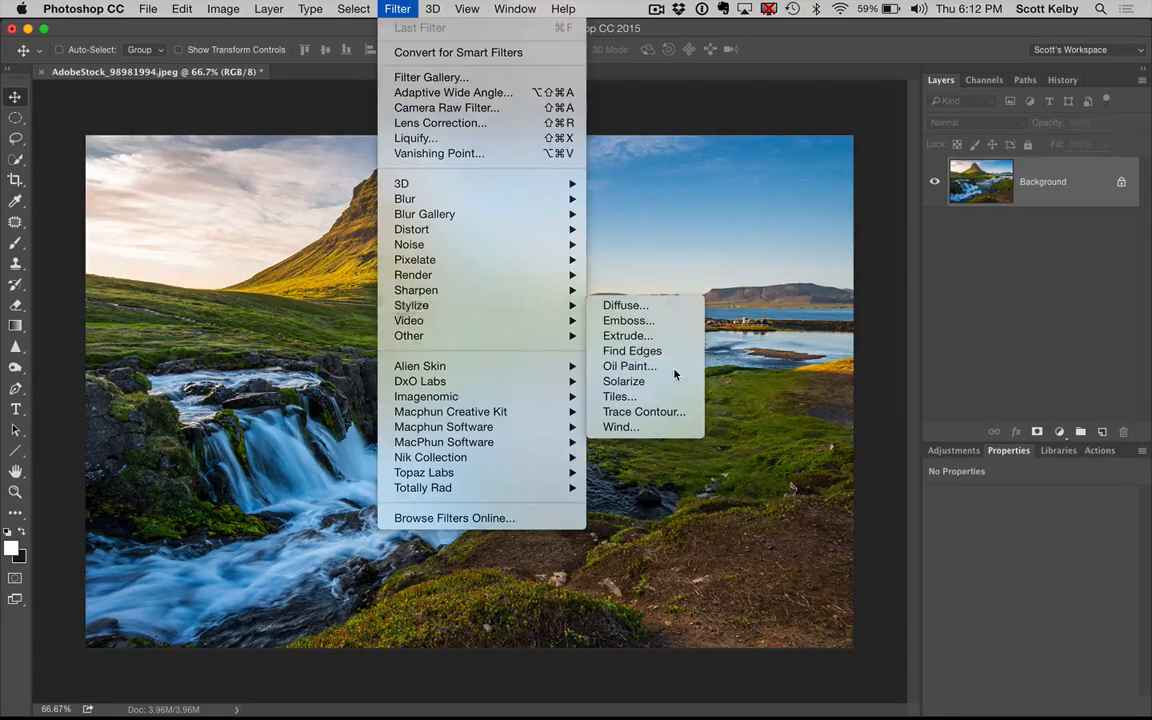
pyautogui.click(630, 366)
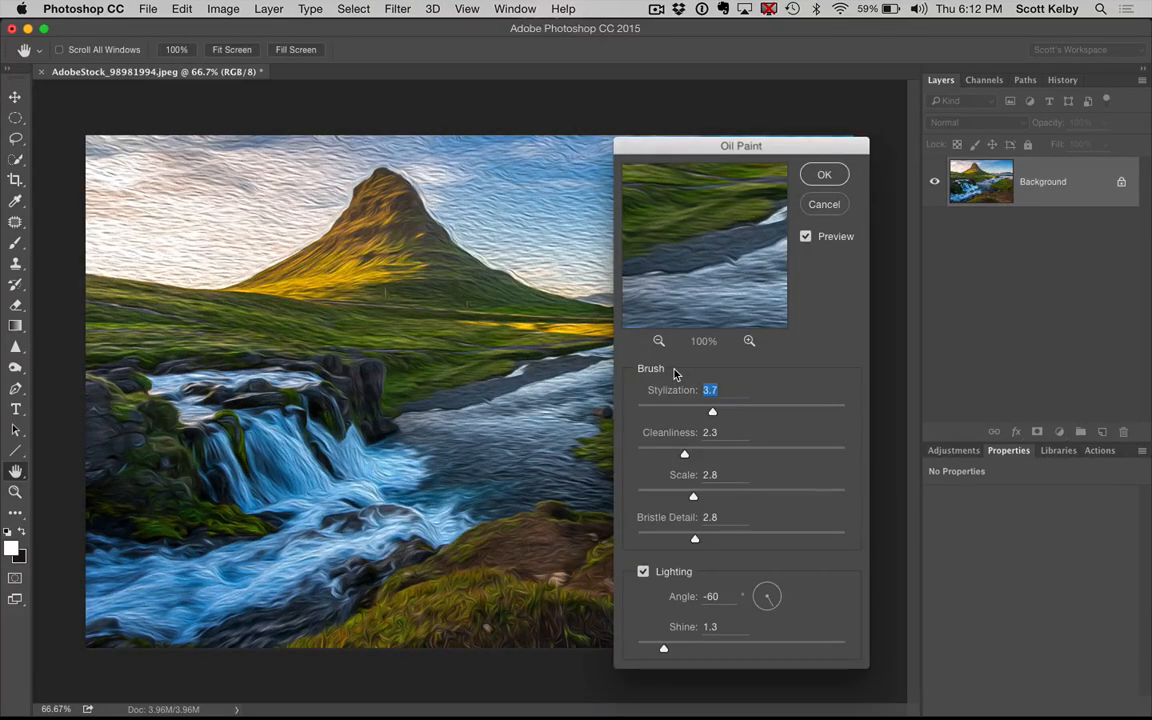
# Try brush stylization around 6-7, settling at 6.1, and cleanliness from 0 up to 7.7.
pyautogui.moveTo(740, 146); pyautogui.dragTo(786, 146)
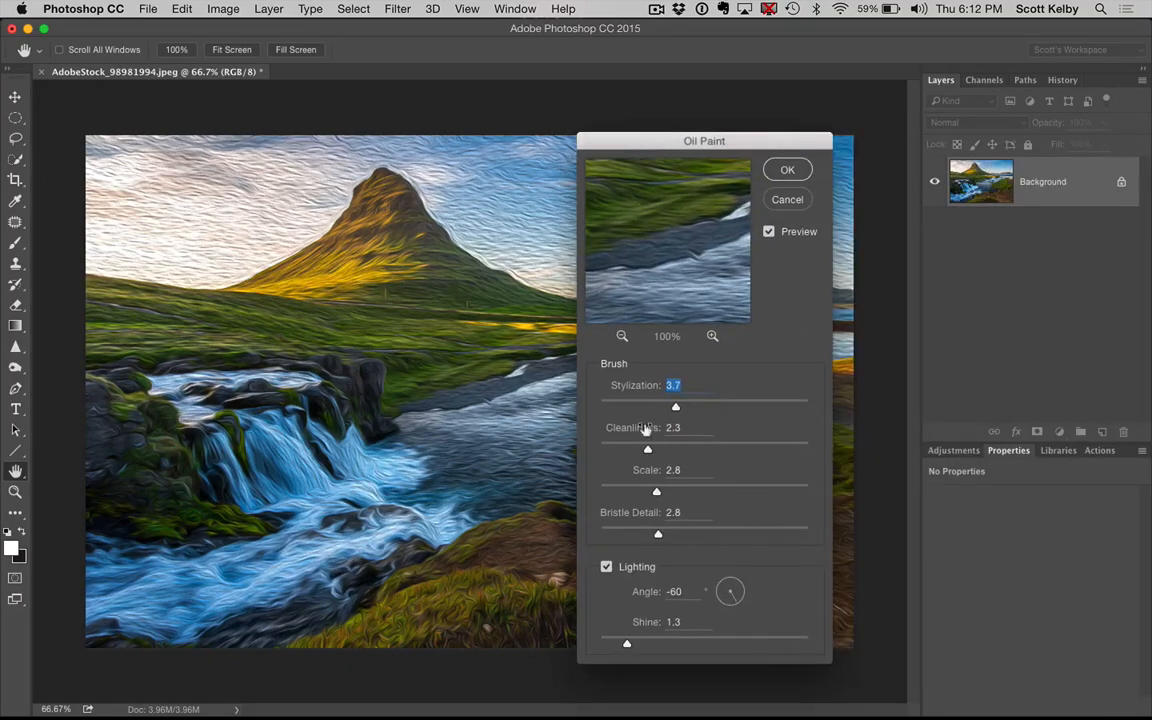
pyautogui.moveTo(676, 406); pyautogui.dragTo(724, 406)
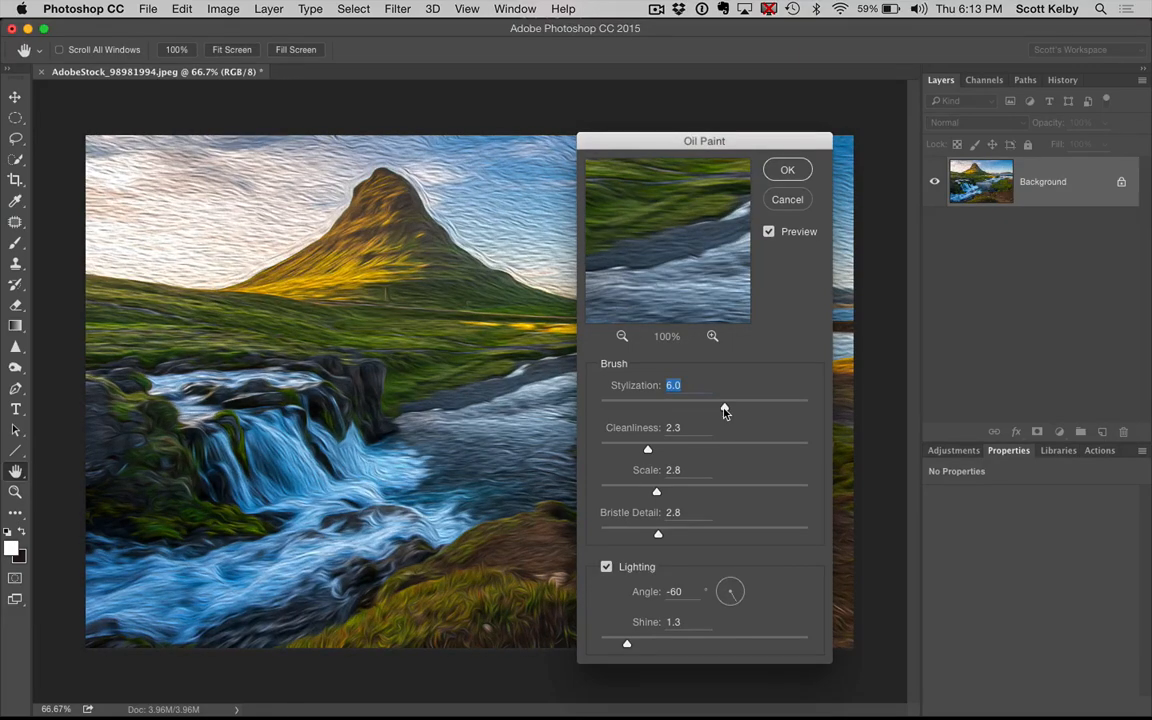
pyautogui.moveTo(724, 408); pyautogui.dragTo(750, 408)
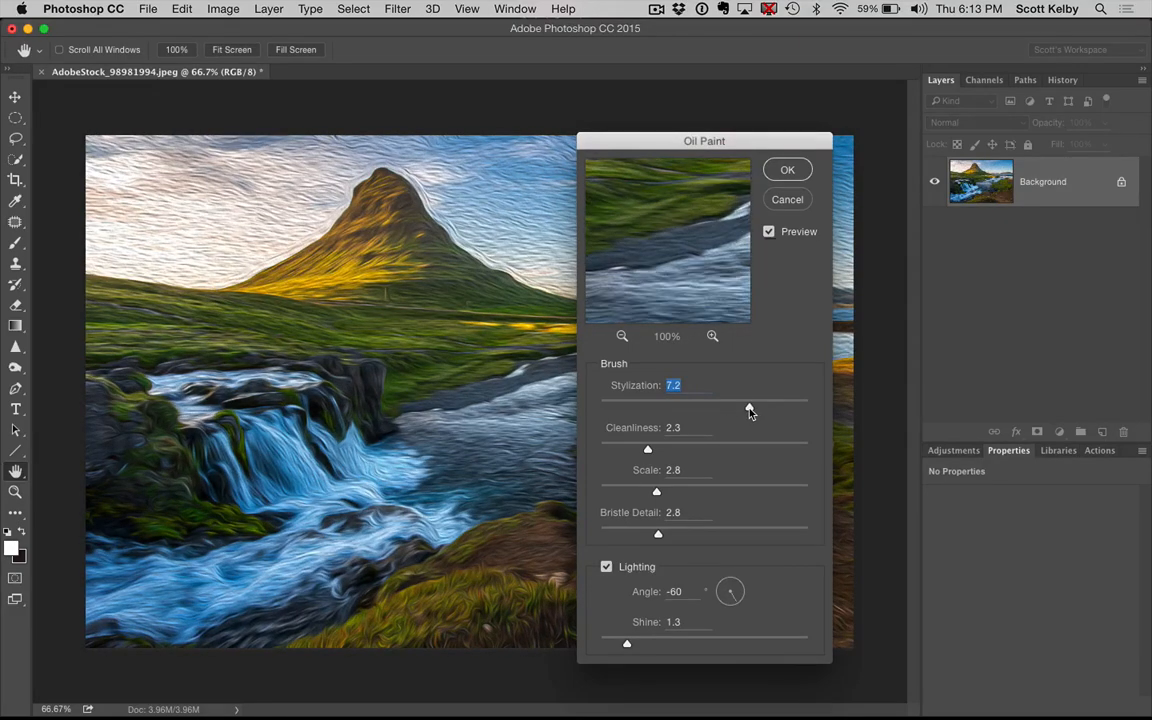
pyautogui.moveTo(750, 406); pyautogui.dragTo(726, 406)
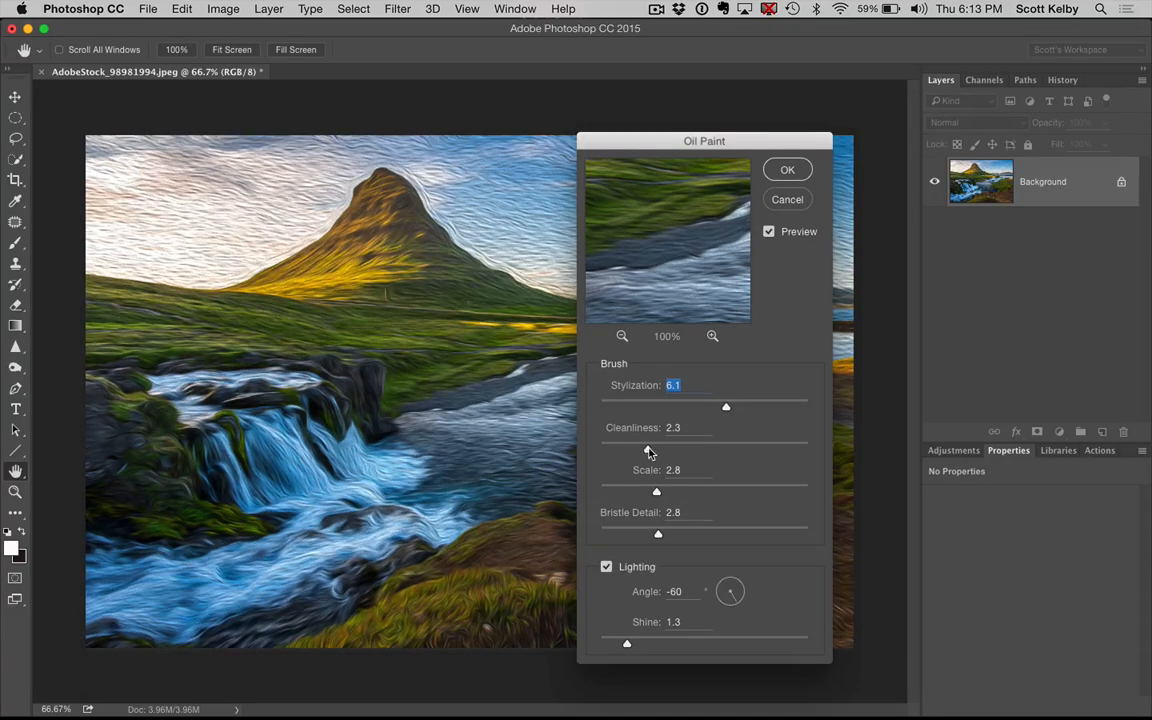
pyautogui.moveTo(656, 448); pyautogui.dragTo(600, 448)
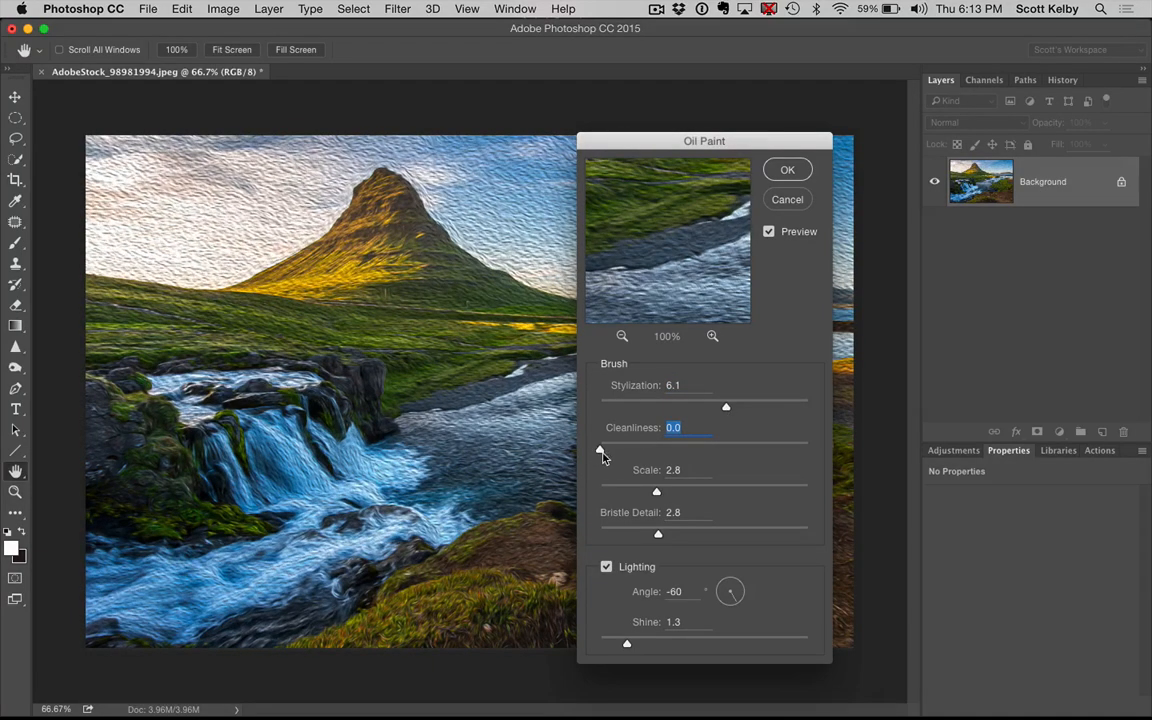
pyautogui.moveTo(600, 450); pyautogui.dragTo(760, 450)
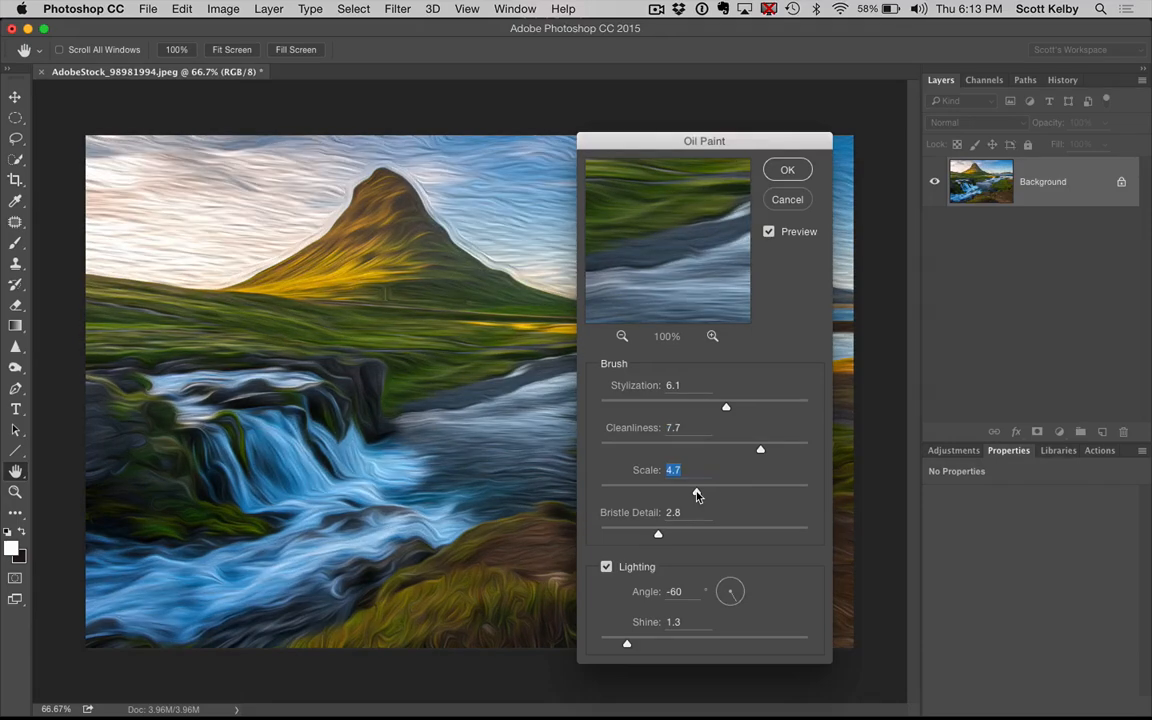
# Set brush scale to 4.2 and sweep bristle detail from minimum to 10.0, settling at 5.1.
pyautogui.moveTo(726, 490); pyautogui.dragTo(752, 490)
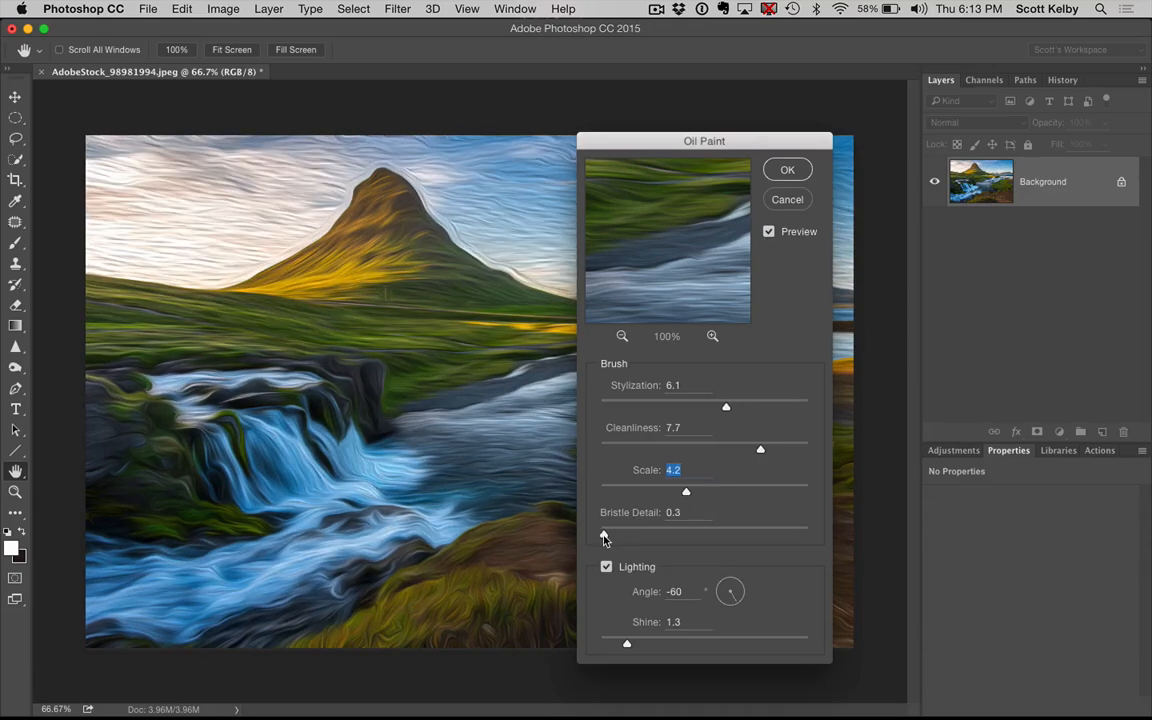
pyautogui.moveTo(606, 536); pyautogui.dragTo(604, 536)
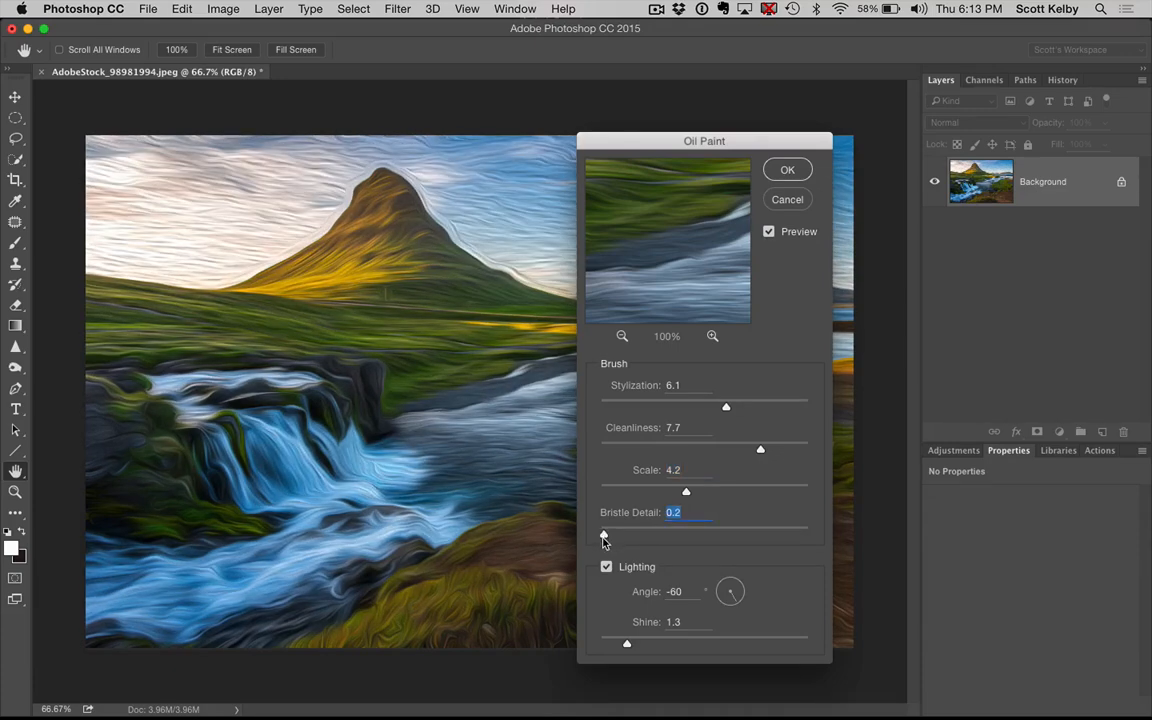
pyautogui.moveTo(604, 536); pyautogui.dragTo(758, 536)
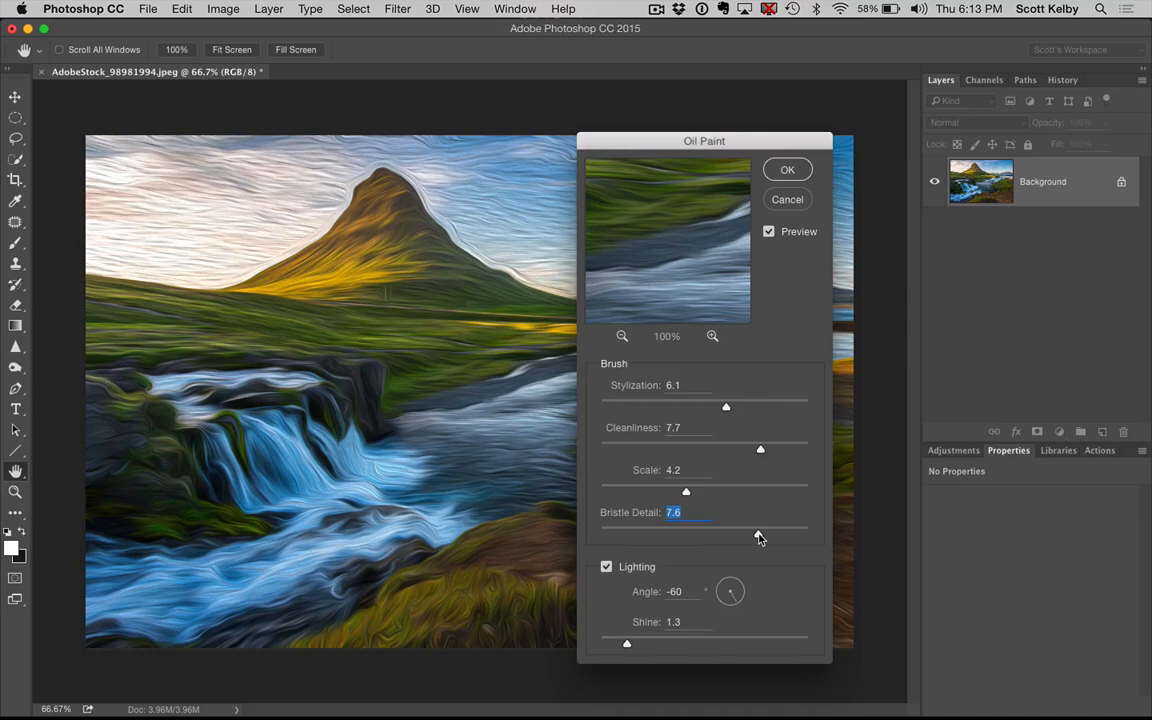
pyautogui.moveTo(760, 534); pyautogui.dragTo(808, 534)
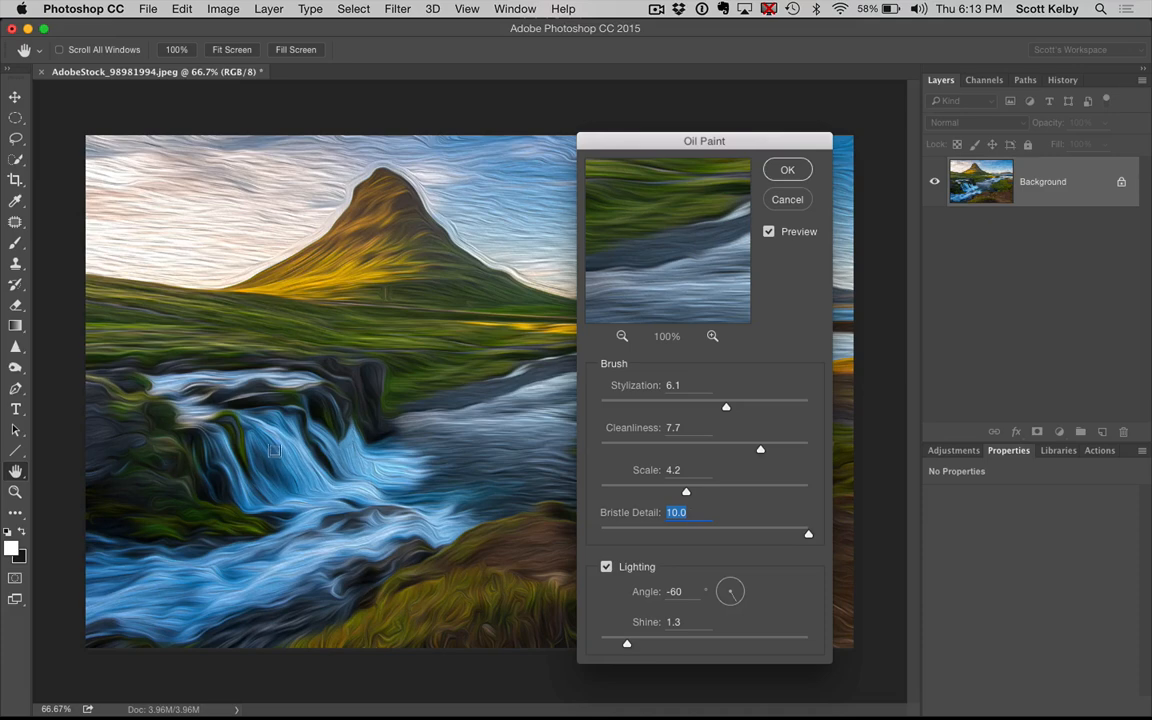
pyautogui.moveTo(808, 532); pyautogui.dragTo(704, 532)
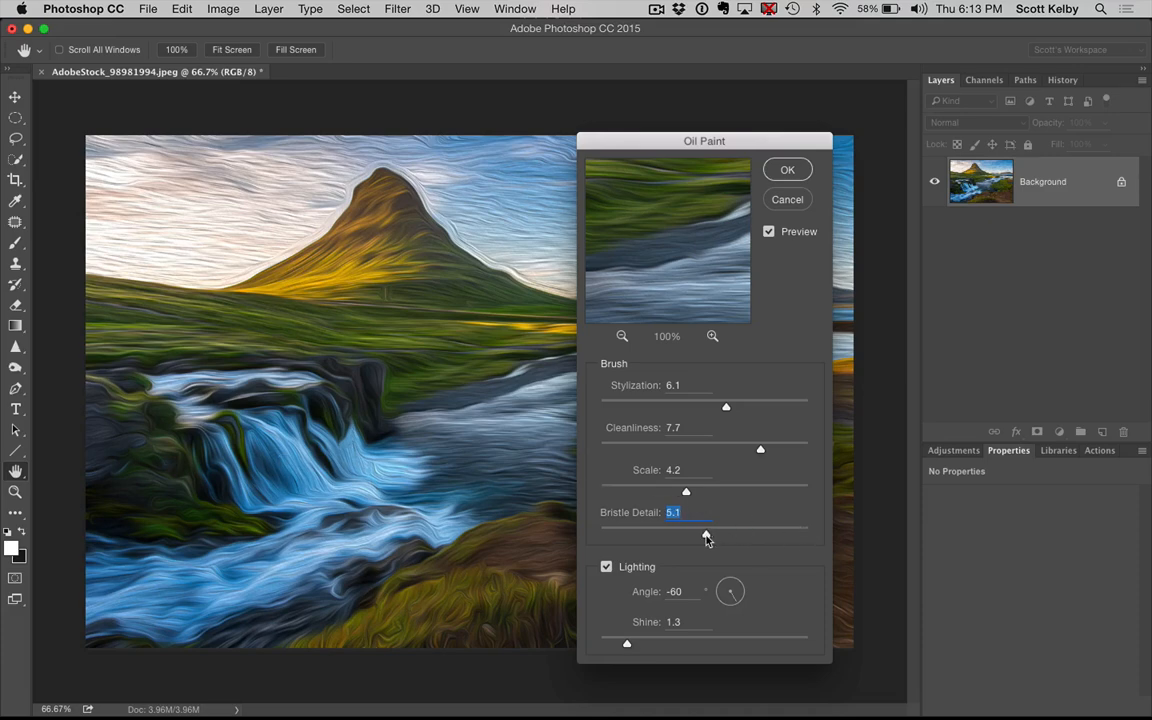
# Try lighting shine at 4.8 then 2.8, and cancel the filter without applying it.
pyautogui.moveTo(628, 644); pyautogui.dragTo(700, 644)
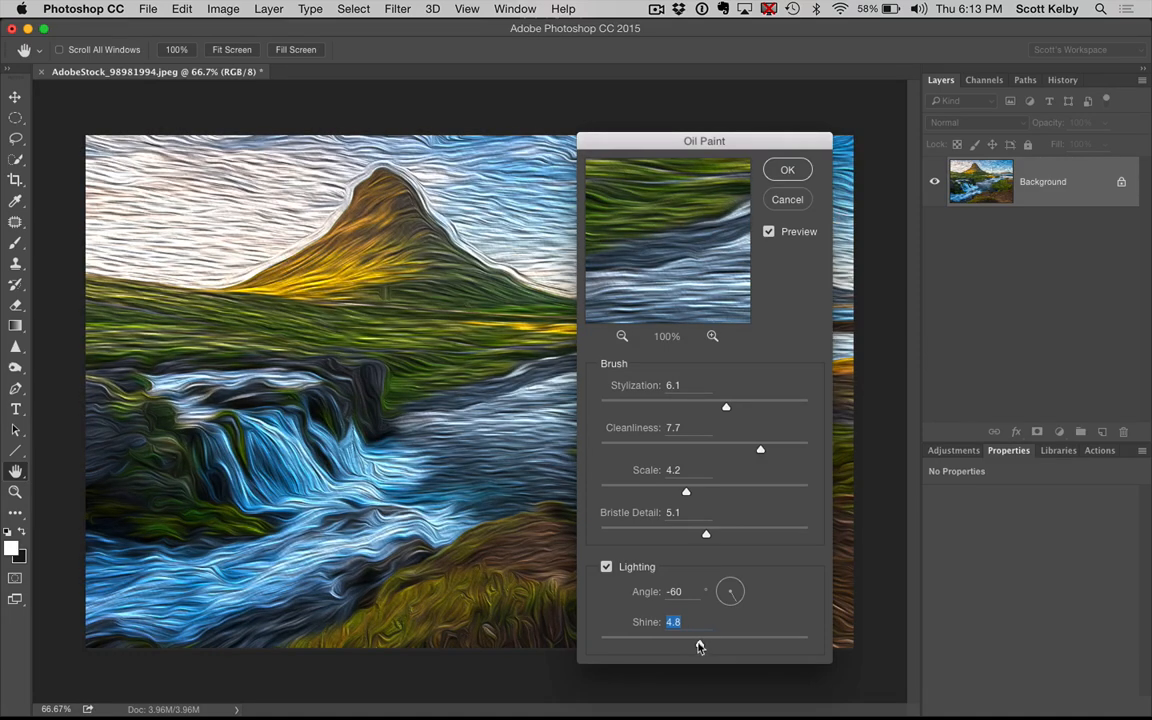
pyautogui.moveTo(700, 644); pyautogui.dragTo(658, 644)
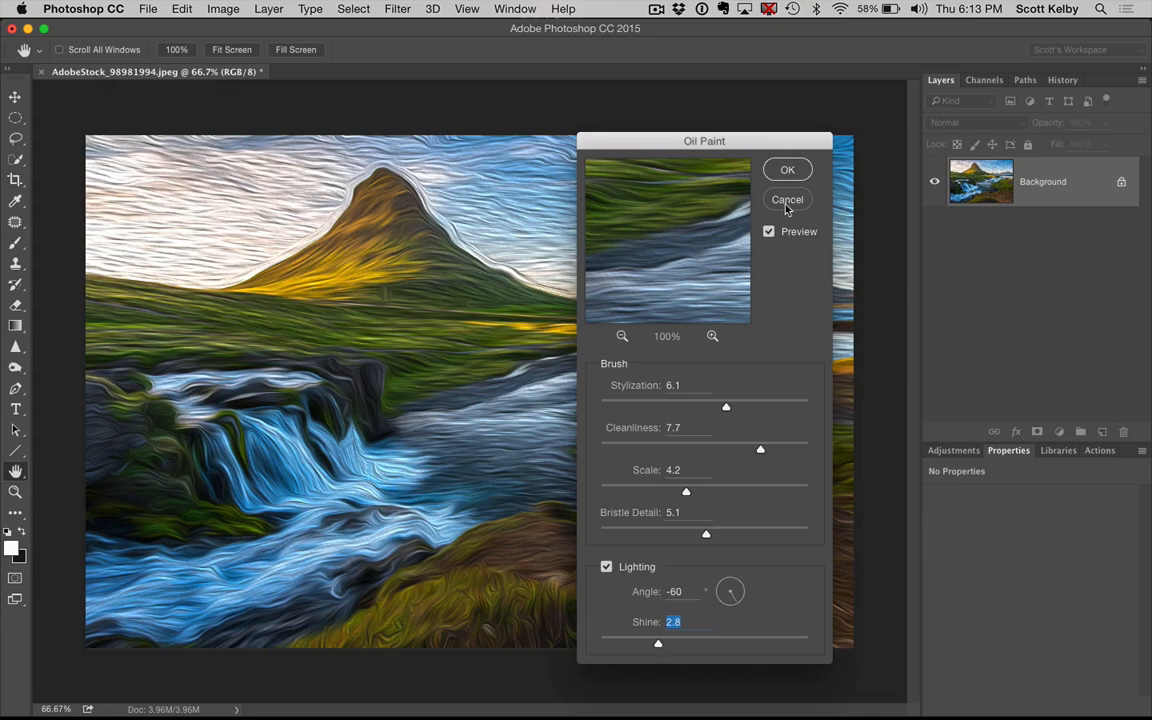
pyautogui.click(788, 200)
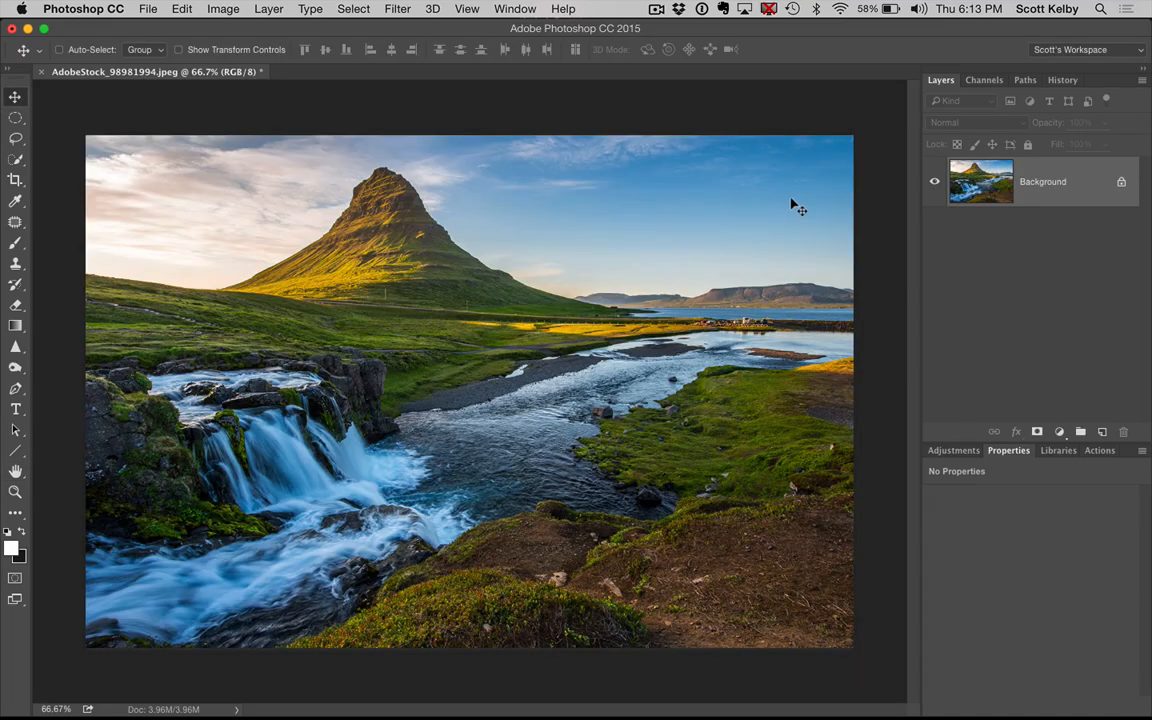